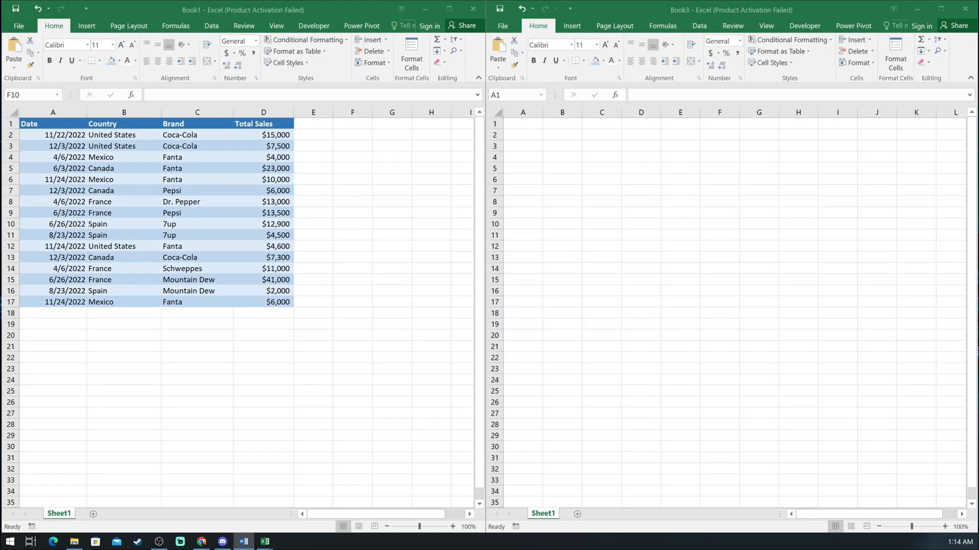
# Open Excel Options at the Quick Access Toolbar page via More Commands
pyautogui.click(352, 224)
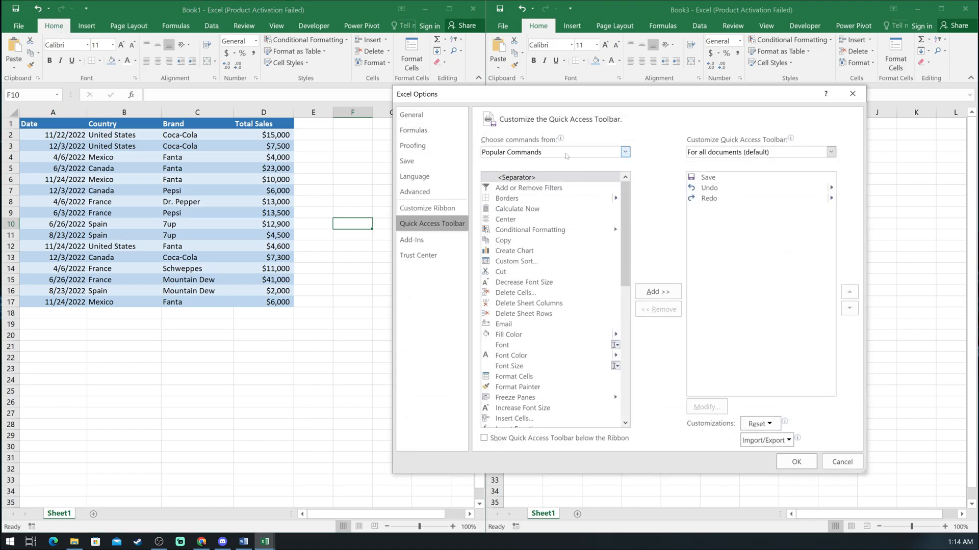
# Add the Camera command from All Commands to the Quick Access Toolbar and confirm
pyautogui.click(623, 152)
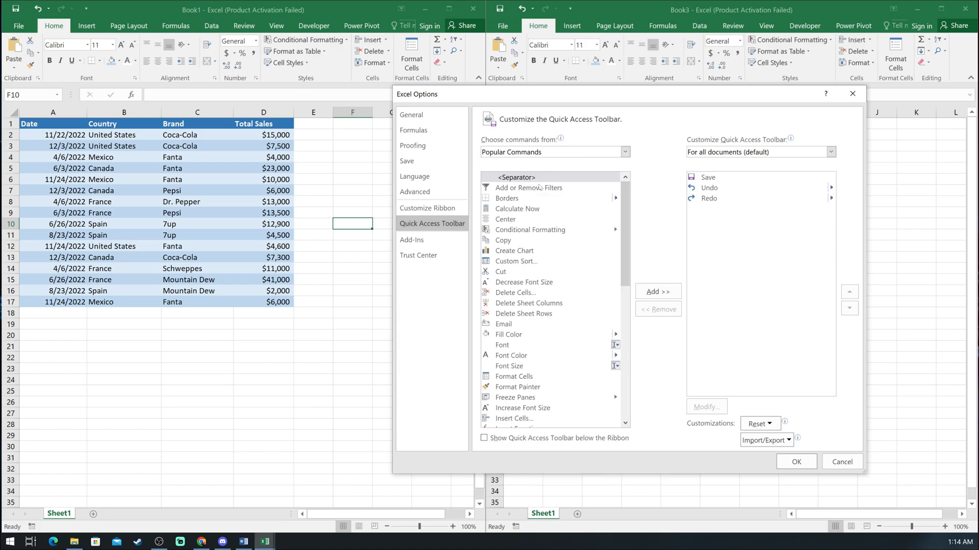
pyautogui.click(552, 151)
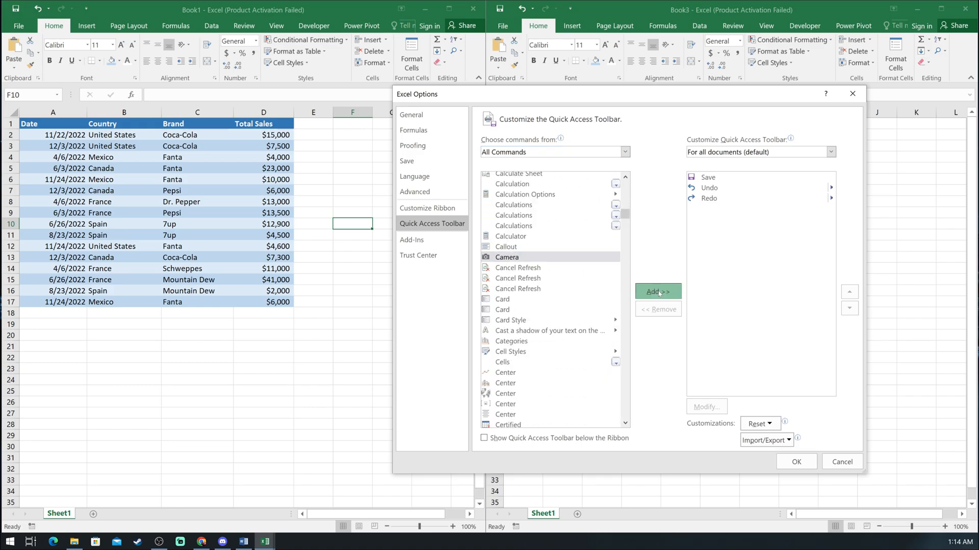
pyautogui.click(795, 462)
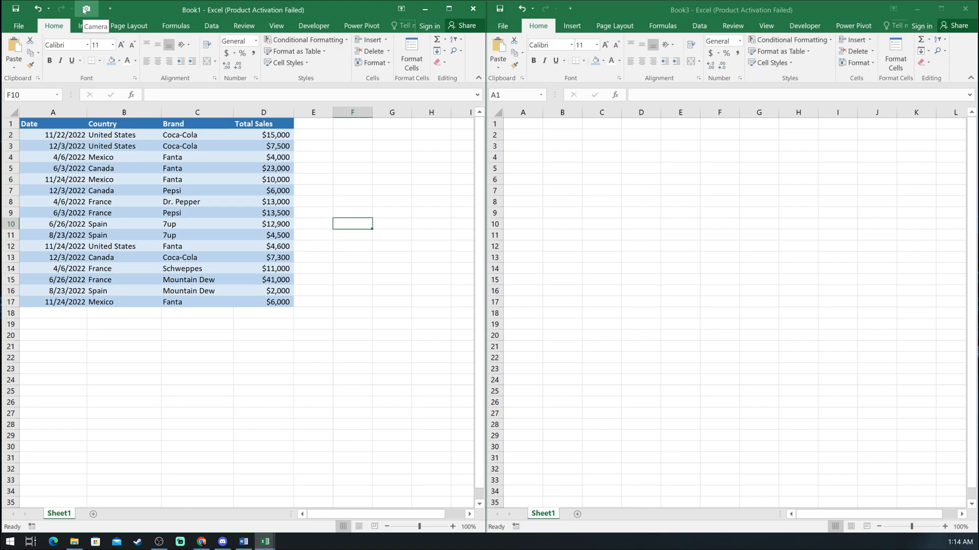
# Select the sales table A1:D17 in Book1 for the Camera picture
pyautogui.moveTo(53, 123); pyautogui.dragTo(53, 147)
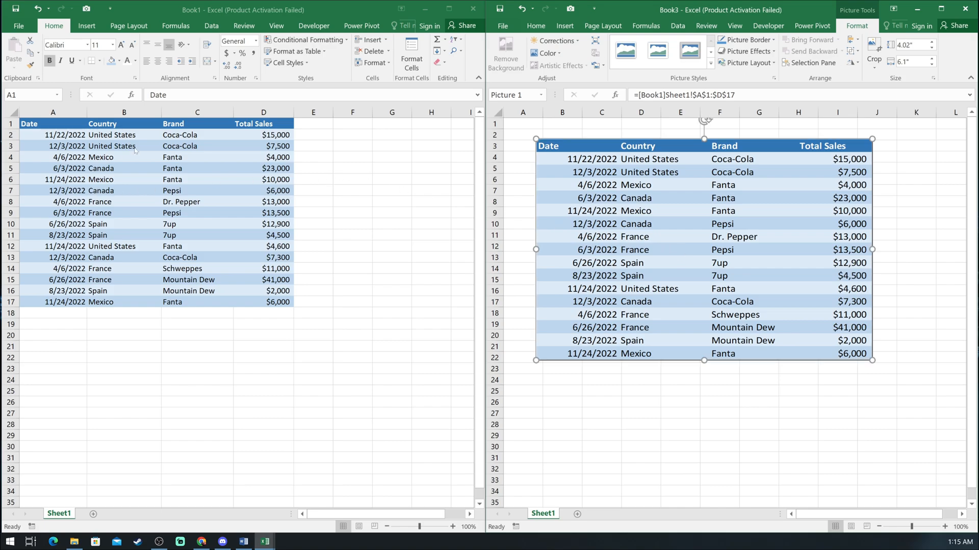
# Enter France in B4 and $20,555 in D6, then check Book3's linked picture
pyautogui.click(125, 156)
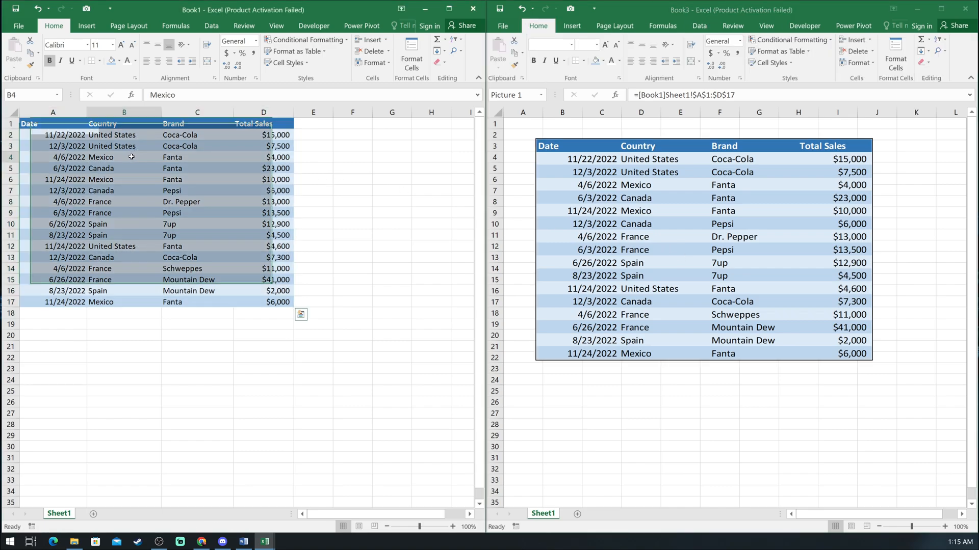
pyautogui.write('France')
pyautogui.click(264, 180)
pyautogui.write('20')
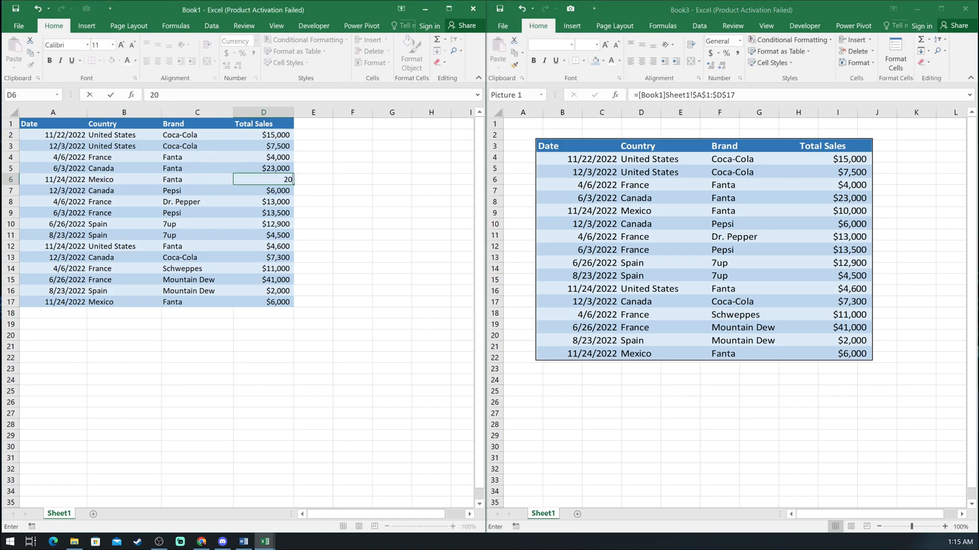
pyautogui.write('555')
pyautogui.press('enter')
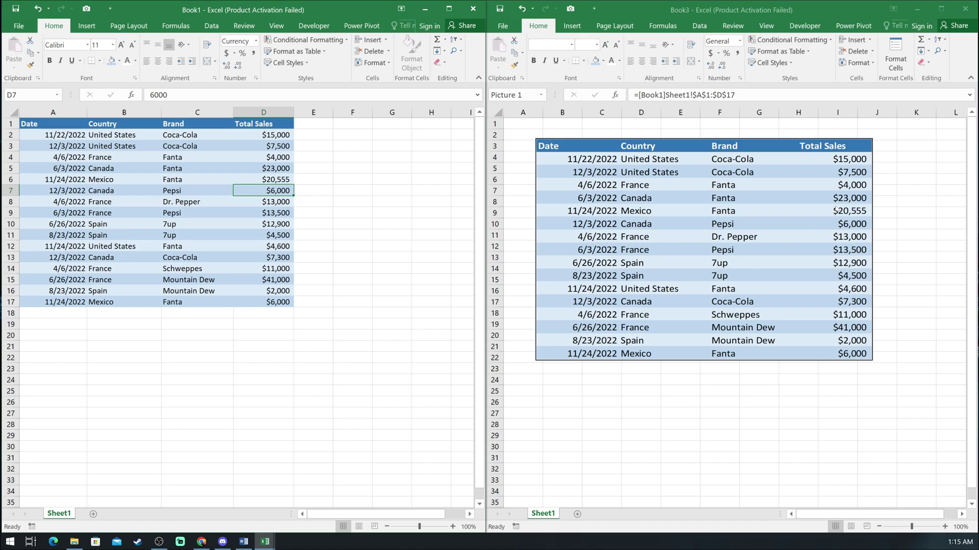
pyautogui.moveTo(461, 334)
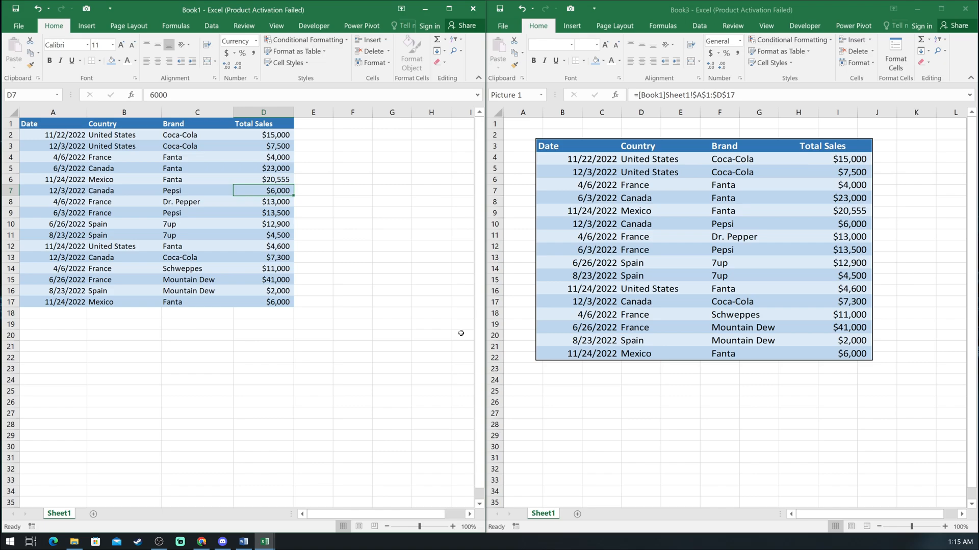
pyautogui.moveTo(776, 235)
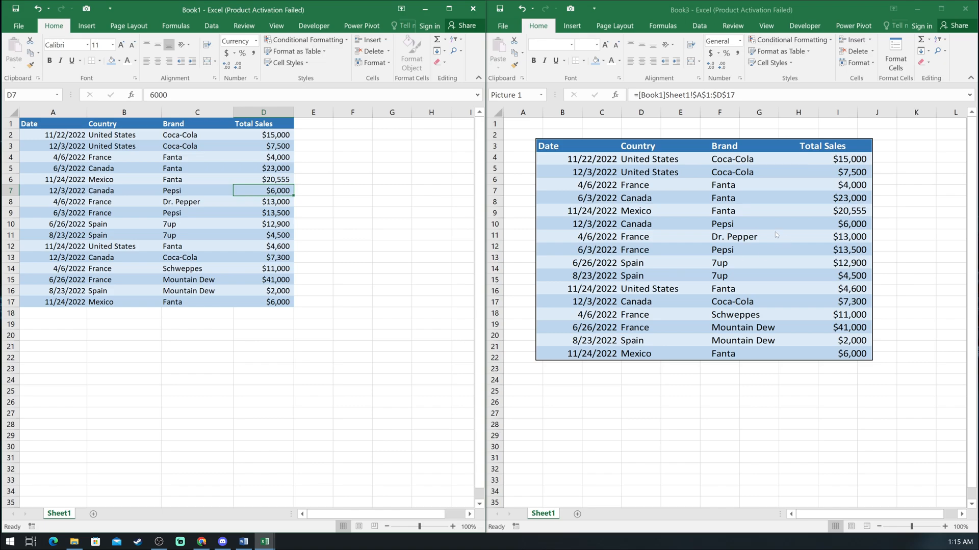
pyautogui.click(699, 244)
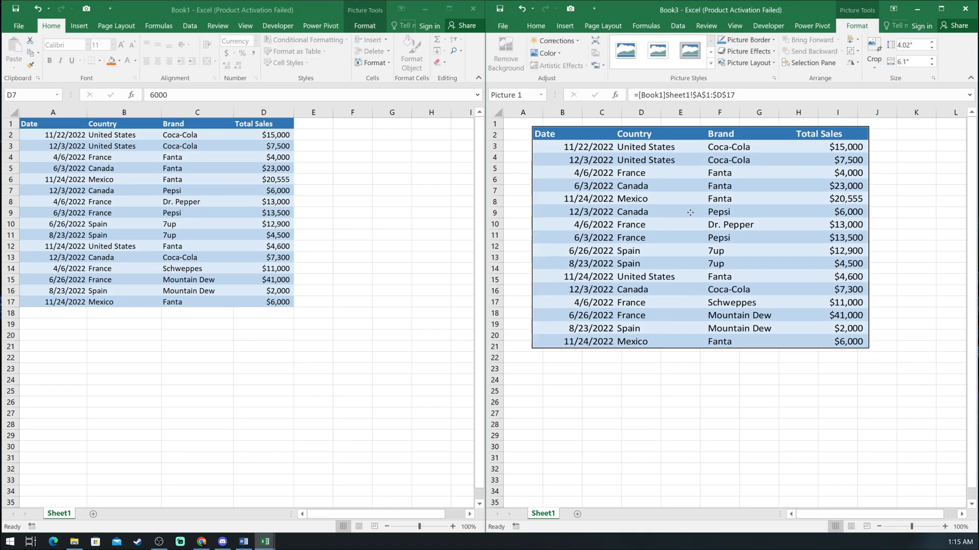